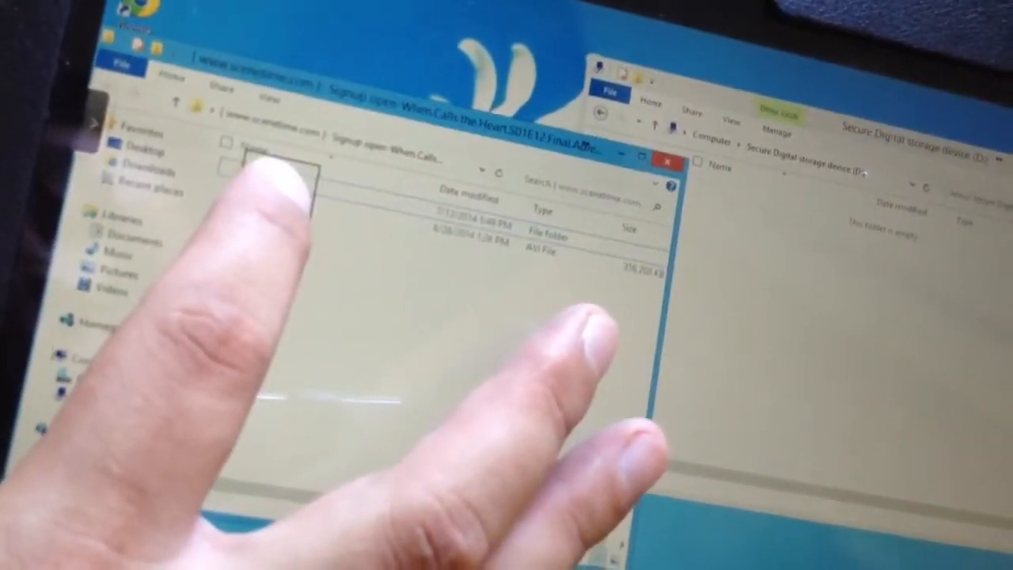
- Show the context menu of the large video file in the download folder
right_click(285, 225)
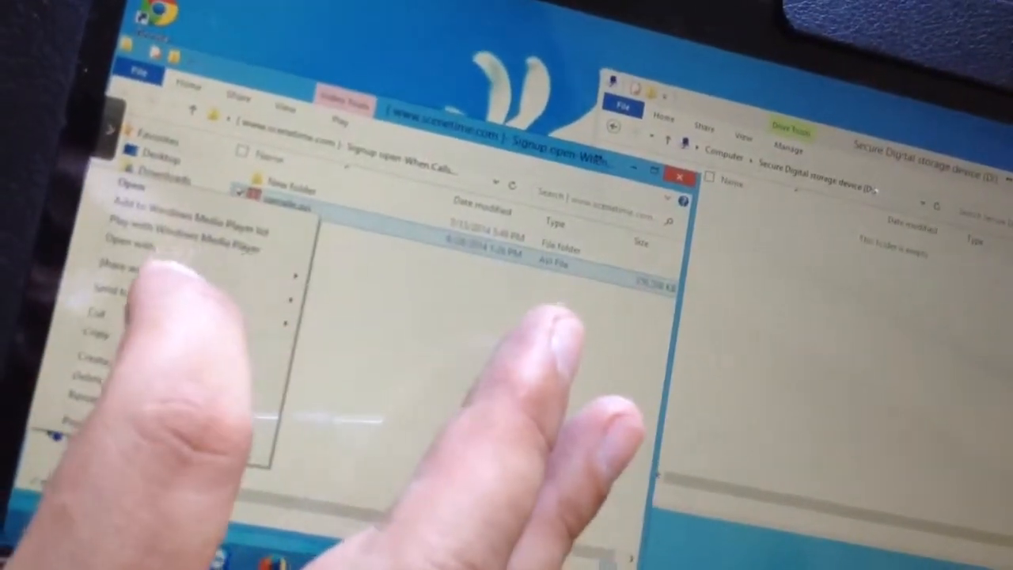